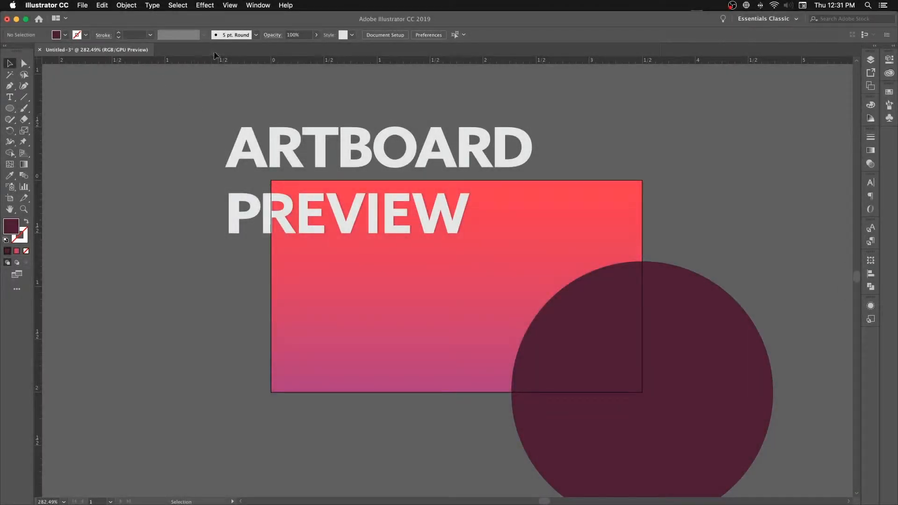
# Step: Turn on Trim View so the artwork is clipped to the artboard edges
pyautogui.click(230, 6)
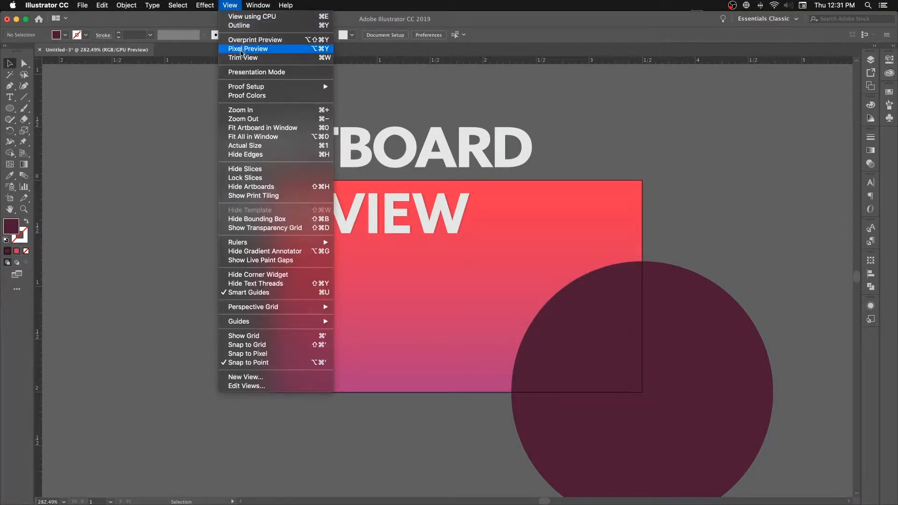
pyautogui.click(243, 57)
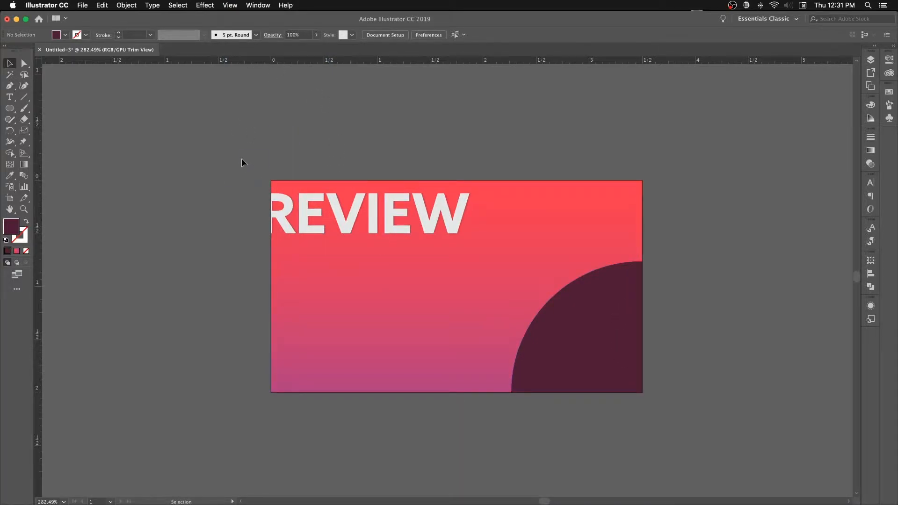
# Step: Hide the artboards, then select all artwork and deselect it on the white canvas
pyautogui.click(230, 6)
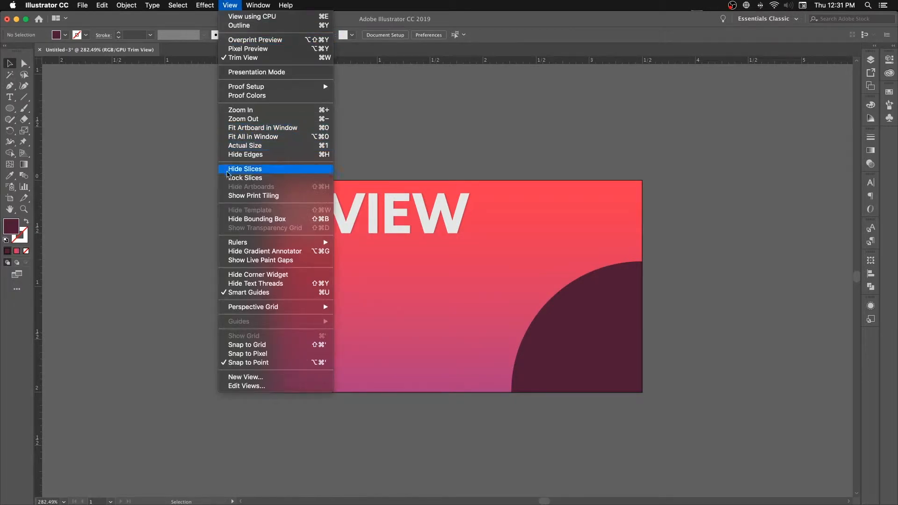
pyautogui.moveTo(270, 189)
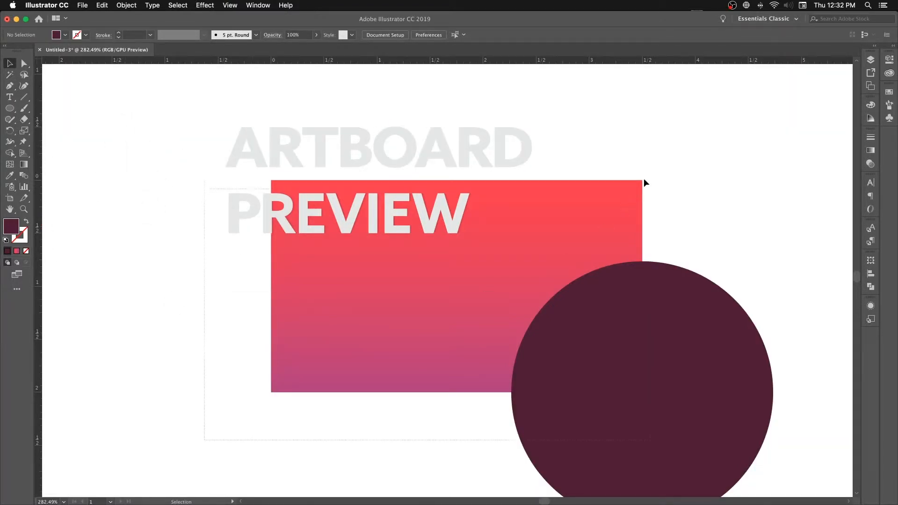
pyautogui.press('cmd+a')
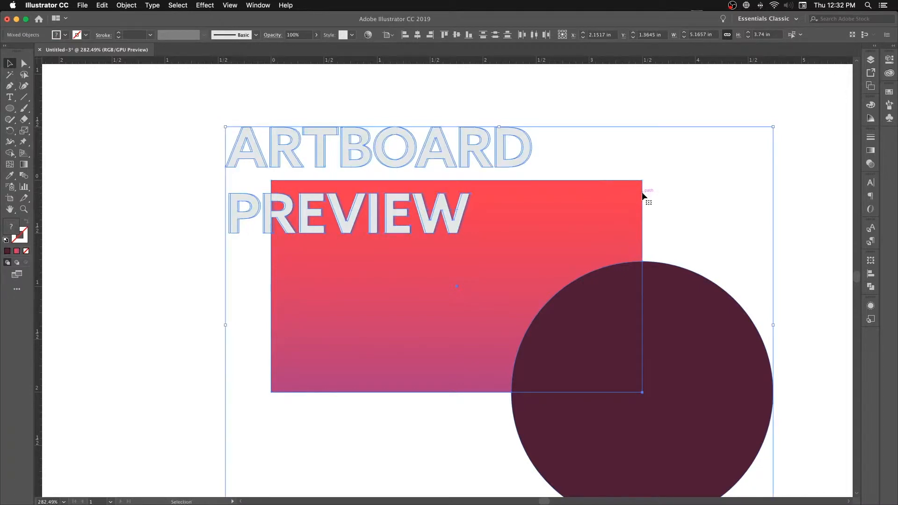
pyautogui.click(164, 285)
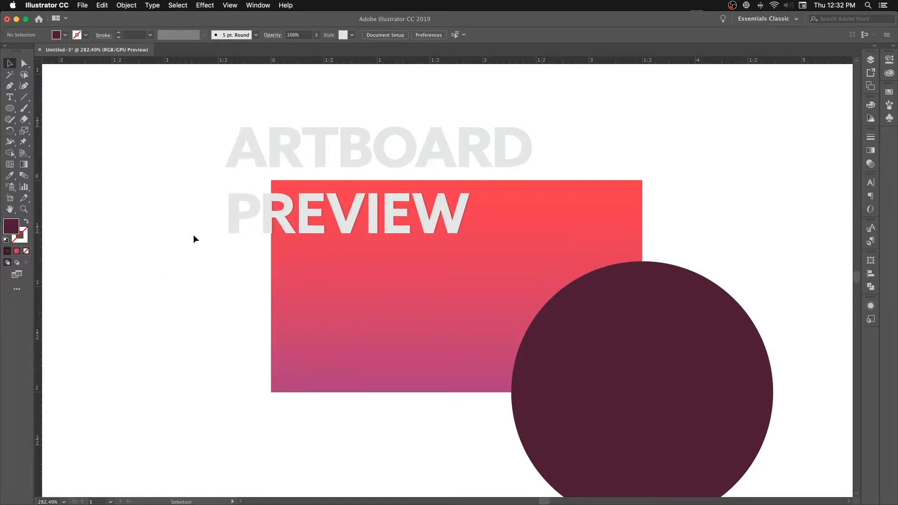
# Step: Show the artboards again so the untrimmed artwork extends past the boundary
pyautogui.click(230, 6)
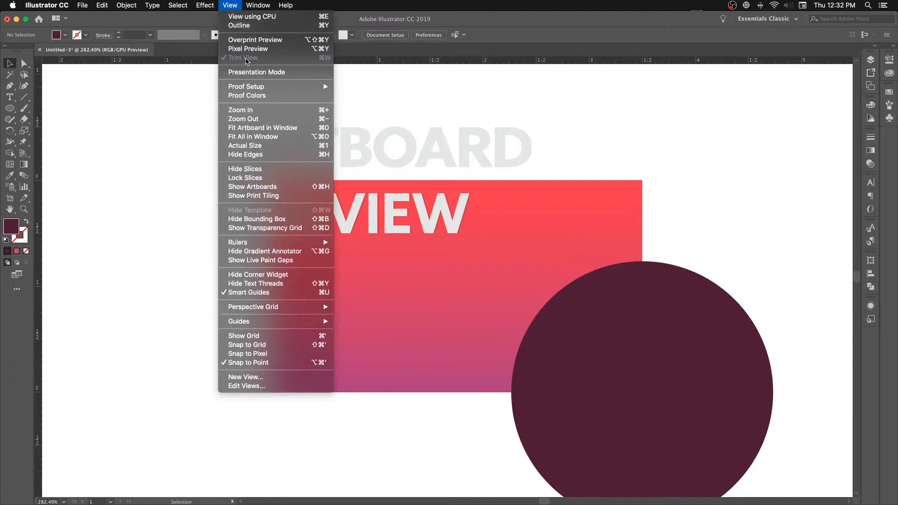
pyautogui.click(245, 57)
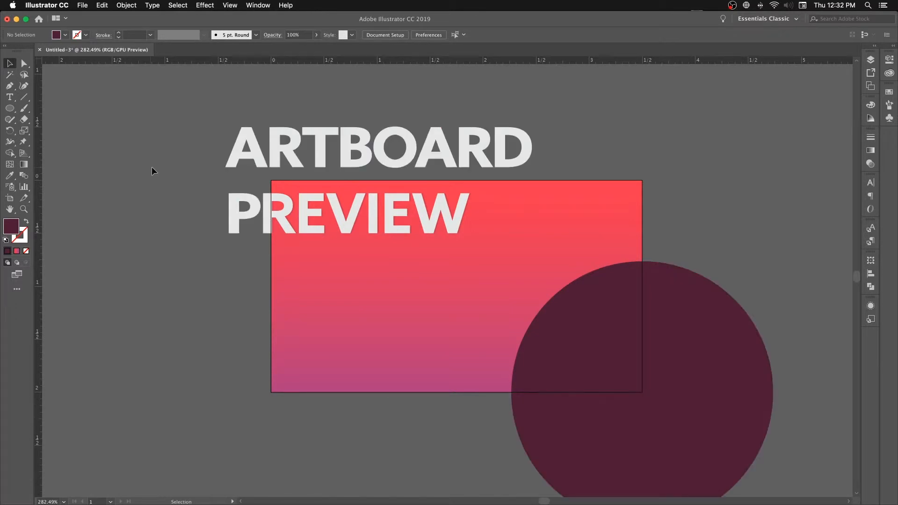
# Step: Set a 0.125 in bleed on all sides in Document Setup
pyautogui.click(384, 34)
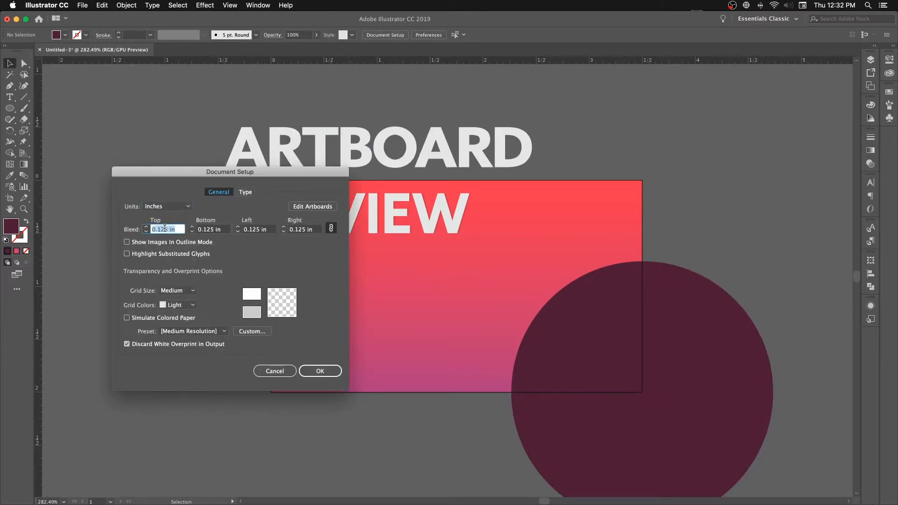
pyautogui.click(320, 370)
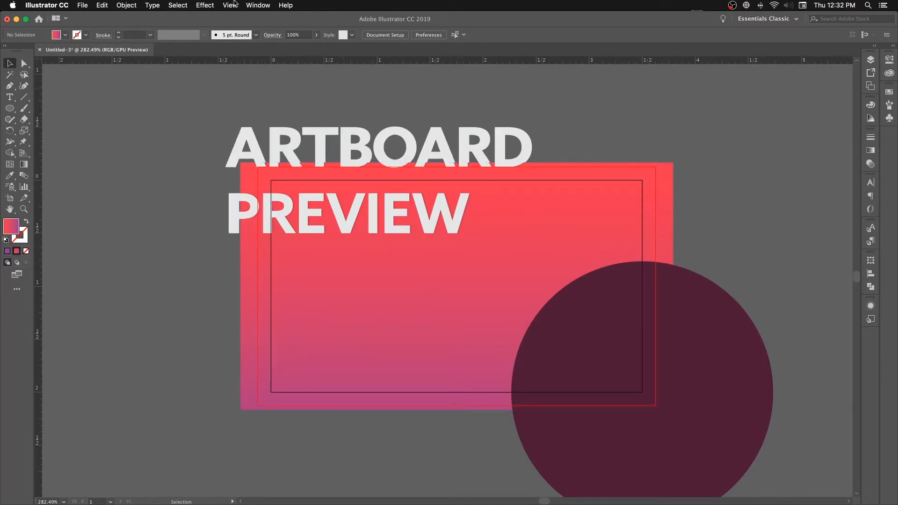
# Step: Turn on Trim View with the gradient rectangle enlarged into the bleed
pyautogui.click(230, 5)
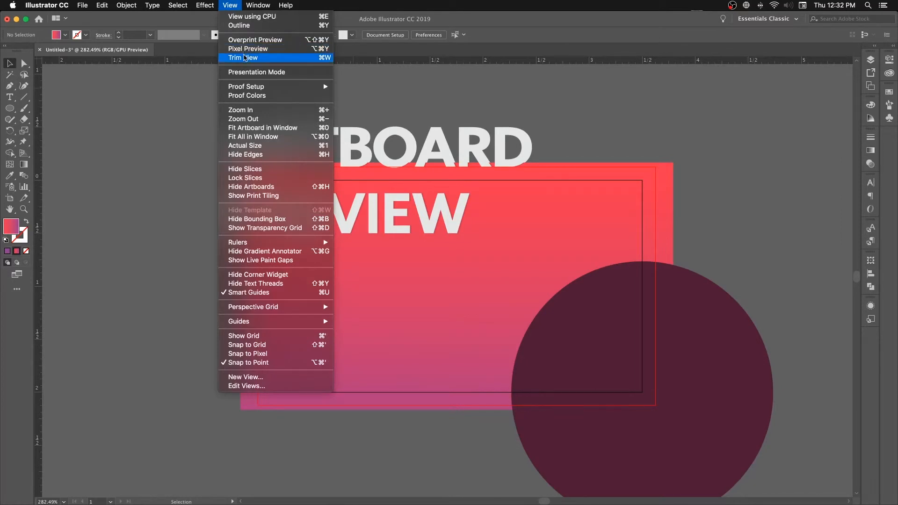
pyautogui.click(244, 57)
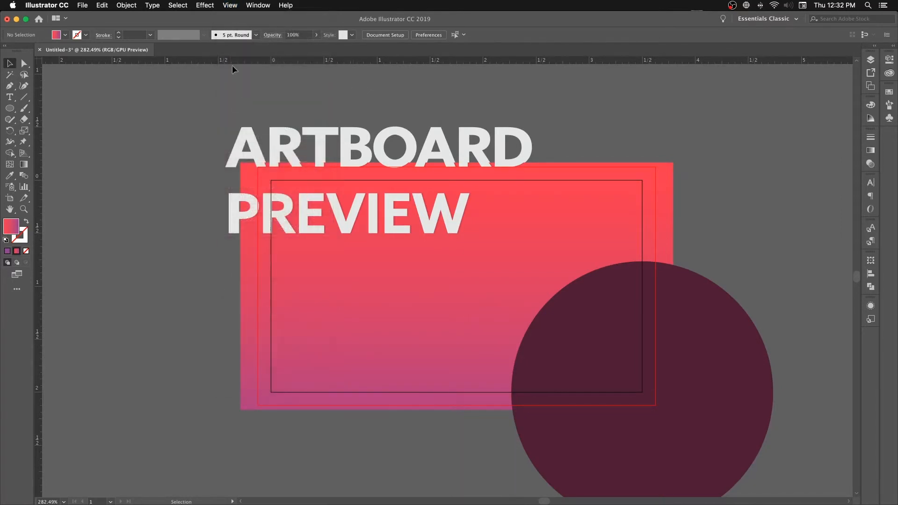
pyautogui.click(102, 6)
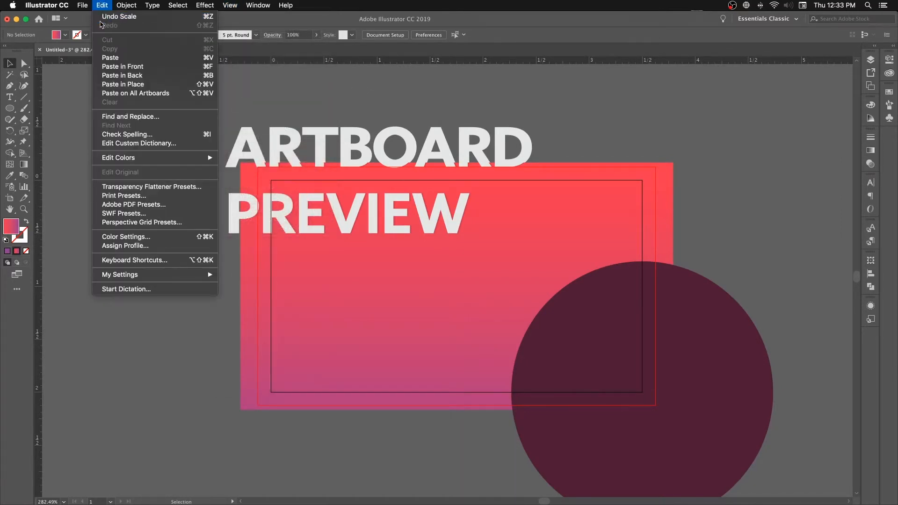
# Step: Find Trim View under Menu Commands in Keyboard Shortcuts by searching 'trim v'
pyautogui.click(134, 260)
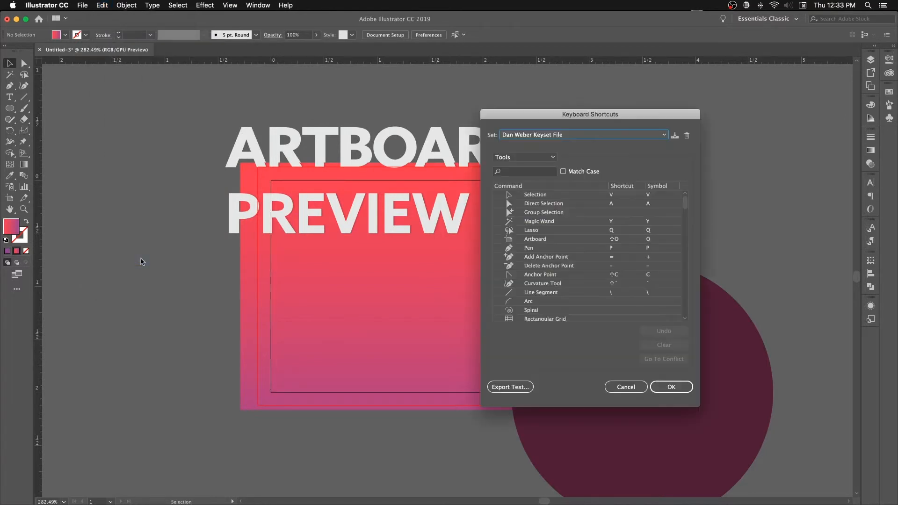
pyautogui.click(522, 158)
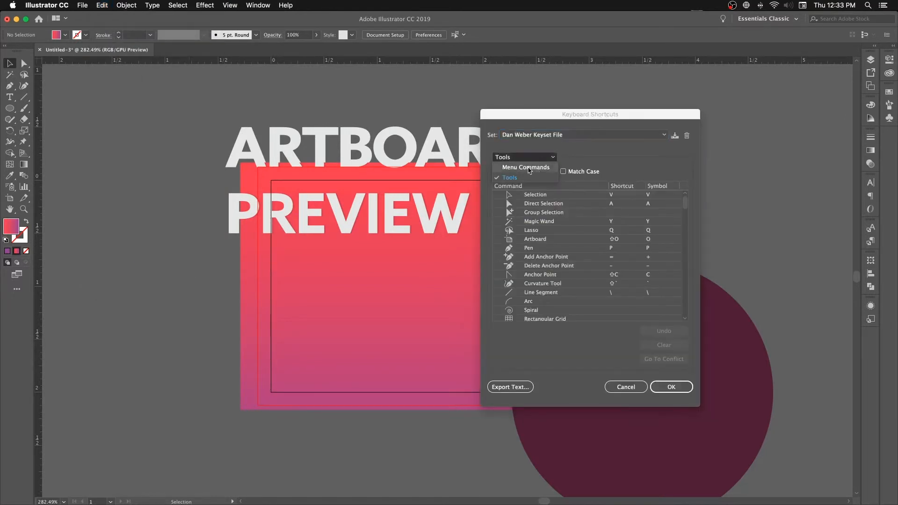
pyautogui.click(525, 167)
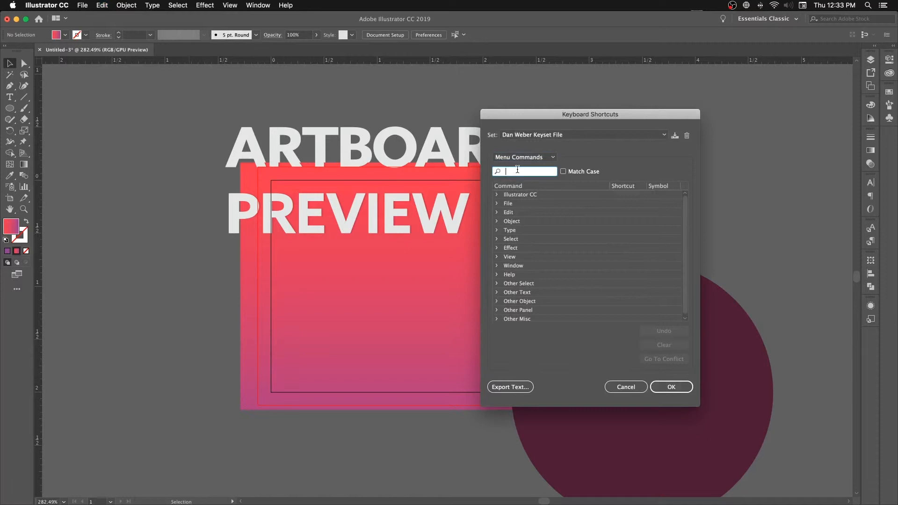
pyautogui.write('trim v')
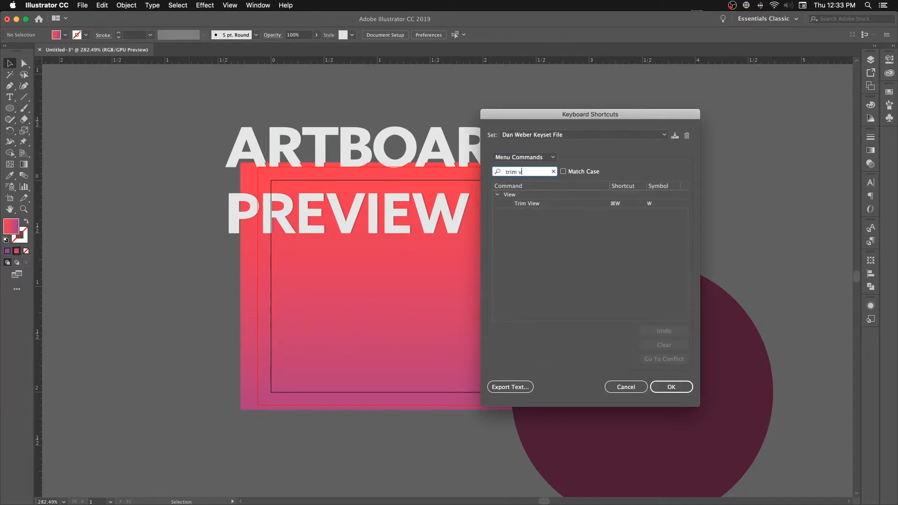
pyautogui.click(527, 203)
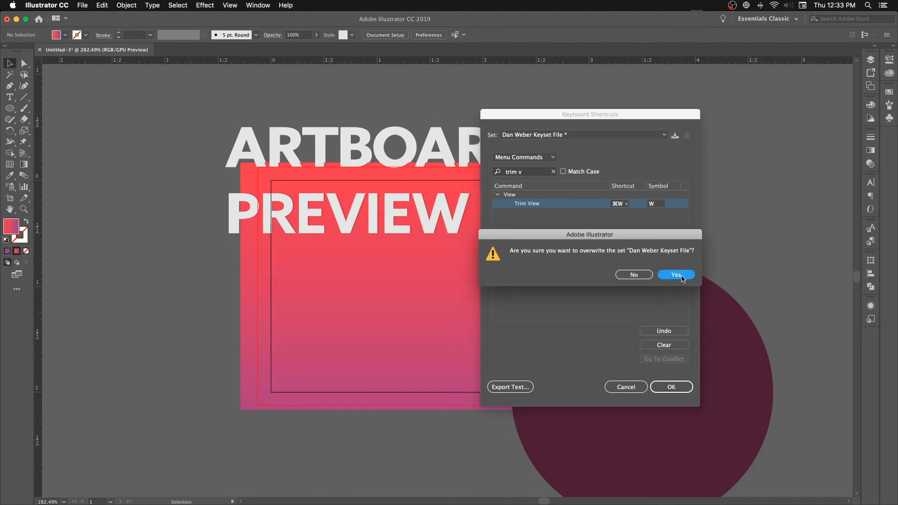
# Step: Confirm overwriting the keyset to save Trim View's new shortcut
pyautogui.click(675, 274)
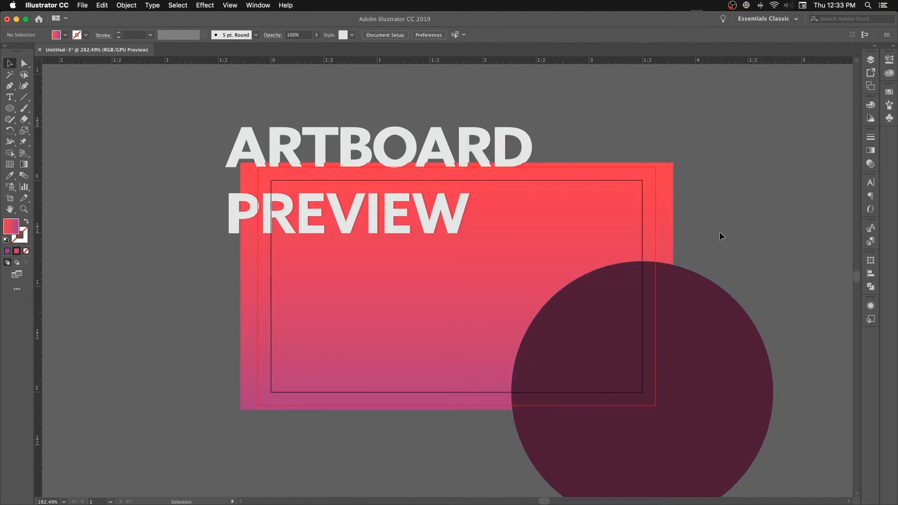